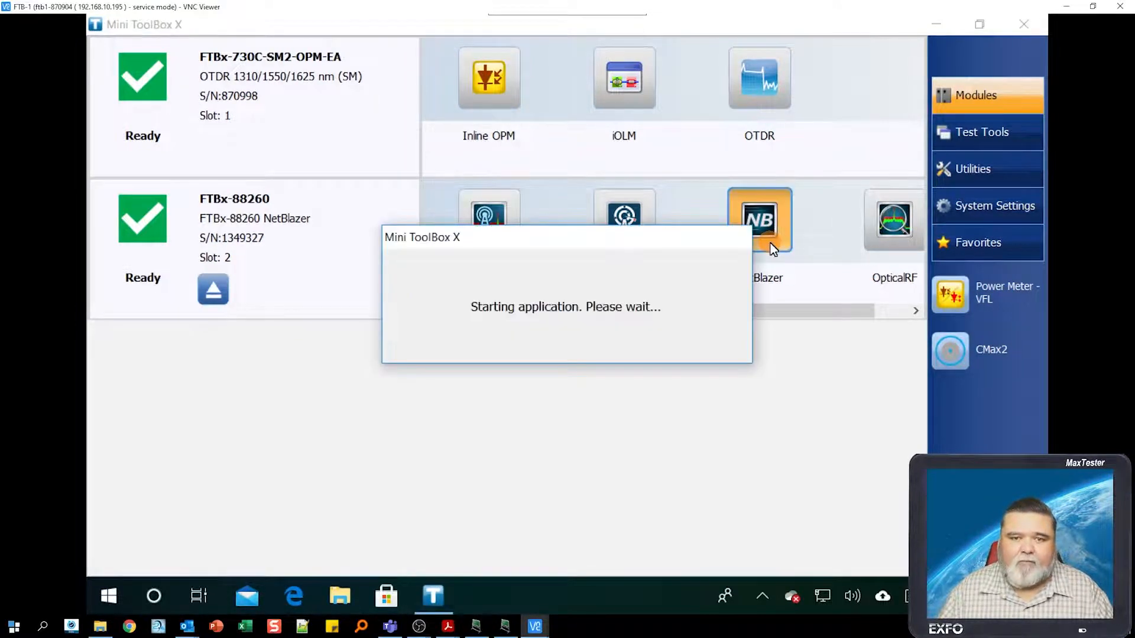
Launch NetBlazer from Mini ToolBox X with Traffic Gen & Mon loaded
{"action": "left_click", "coordinate": [759, 218]}
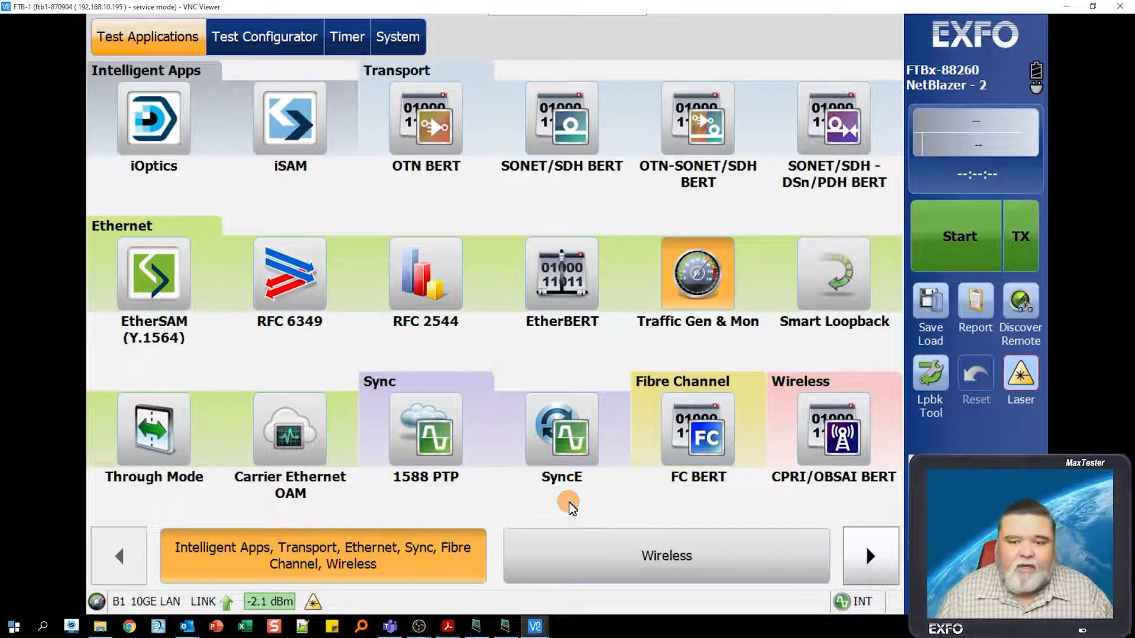
{"action": "mouse_move", "coordinate": [614, 377]}
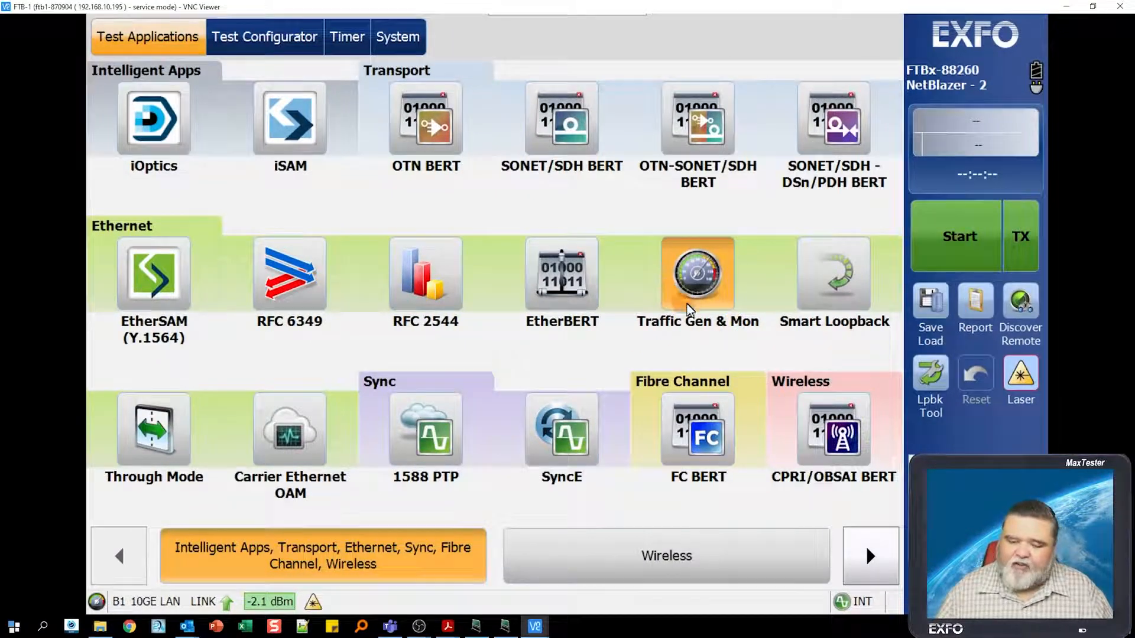
{"action": "mouse_move", "coordinate": [720, 298]}
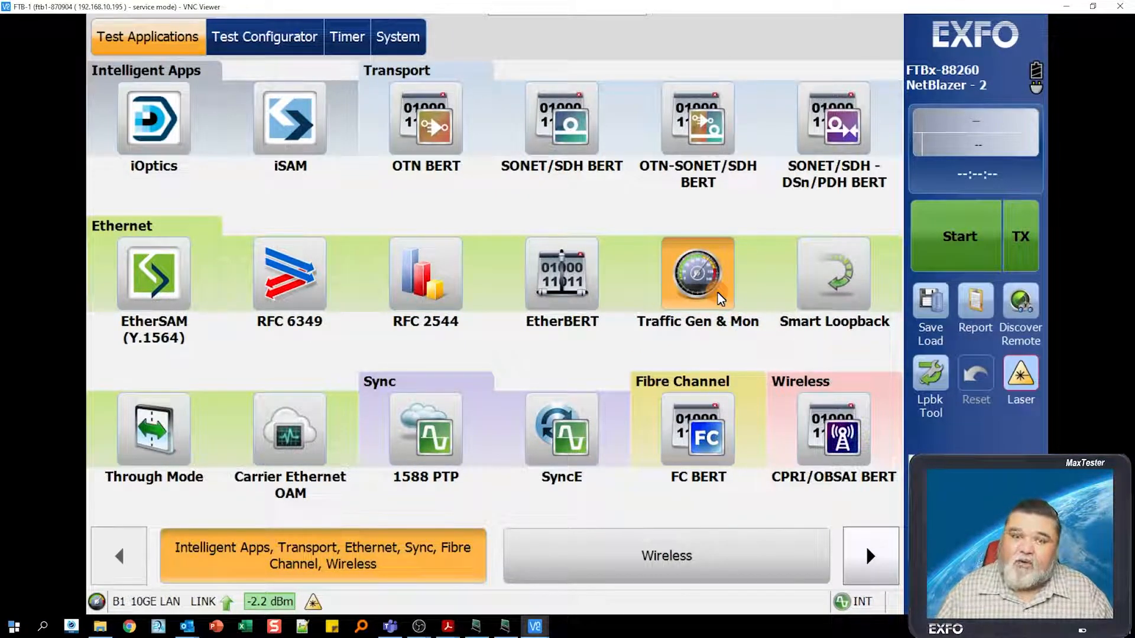
{"action": "mouse_move", "coordinate": [287, 59]}
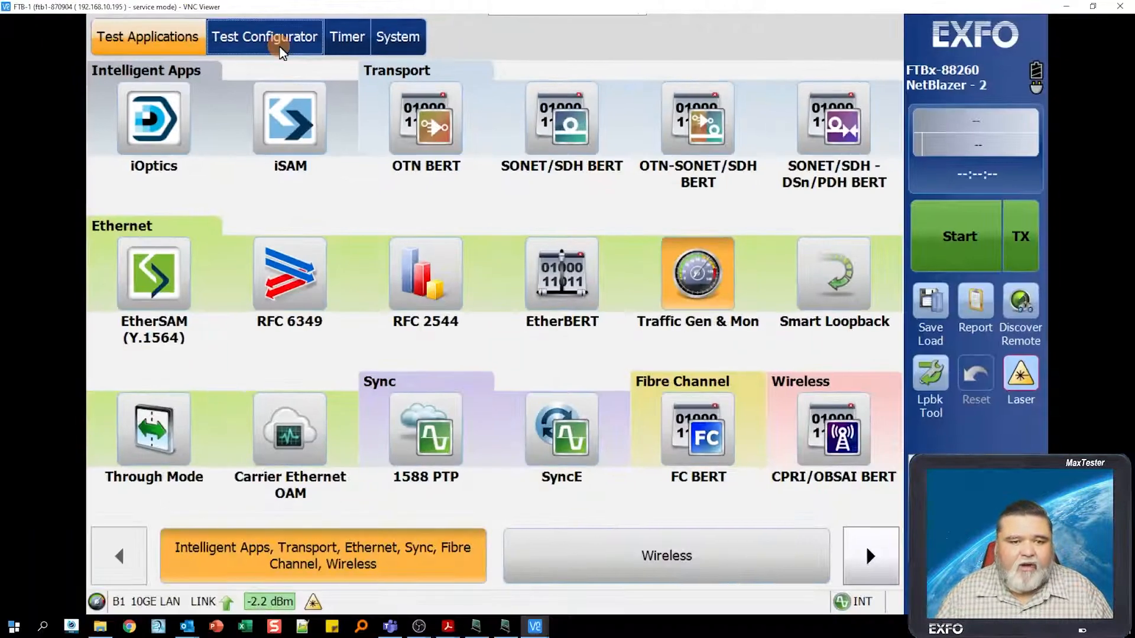
Review the 10GE LAN port's Interface and SFP28 details in Test Configurator, then return to the diagram
{"action": "left_click", "coordinate": [265, 37]}
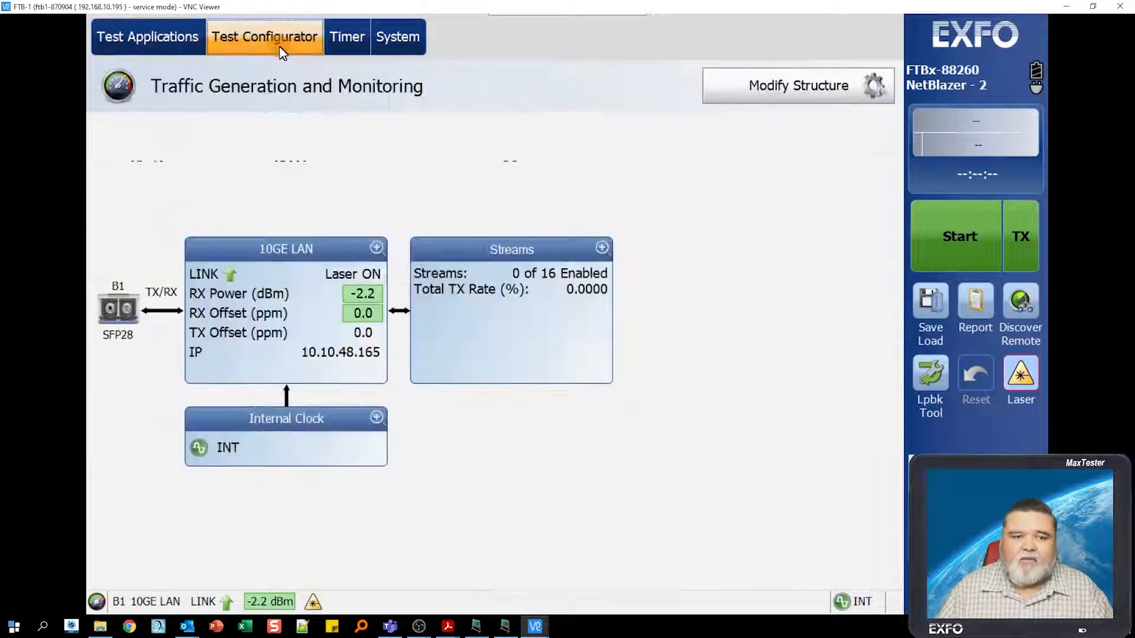
{"action": "mouse_move", "coordinate": [732, 399]}
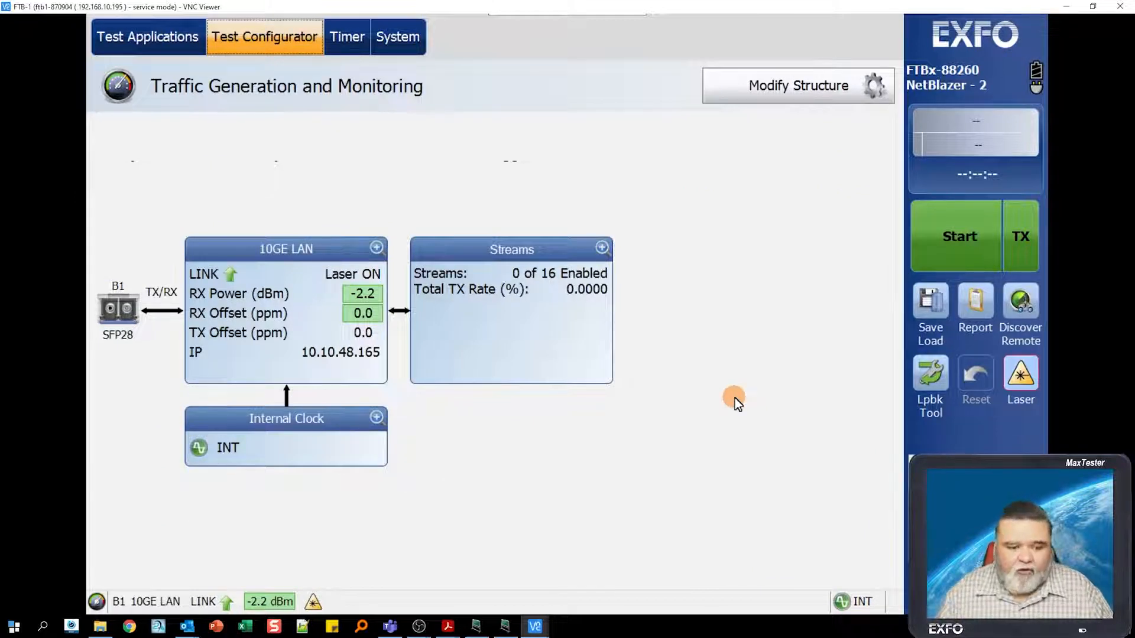
{"action": "mouse_move", "coordinate": [241, 547]}
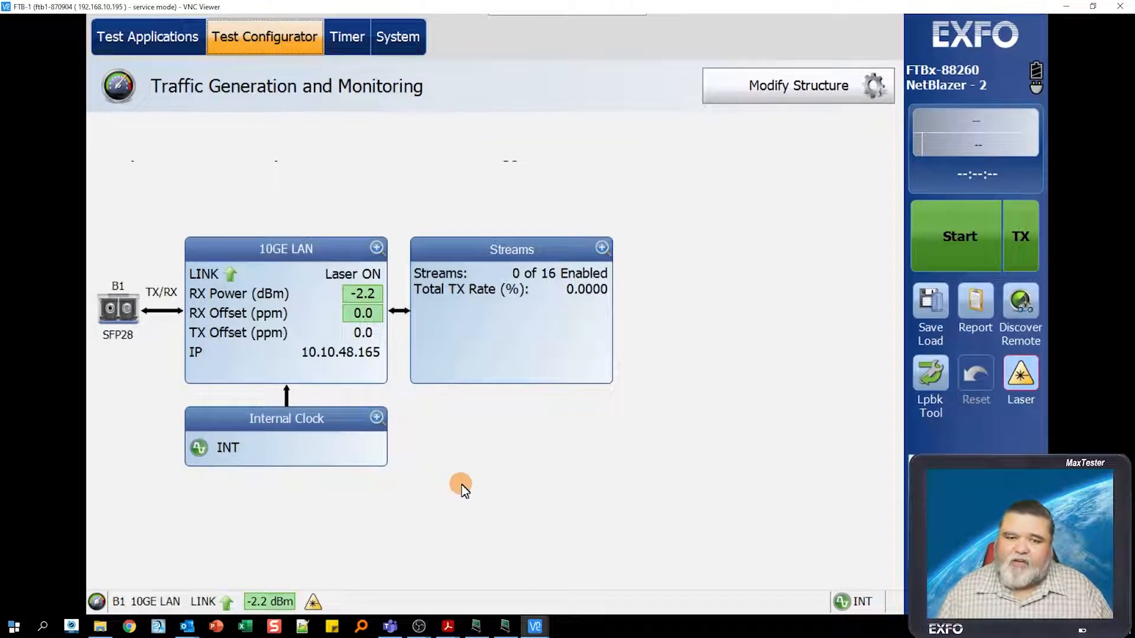
{"action": "mouse_move", "coordinate": [359, 268]}
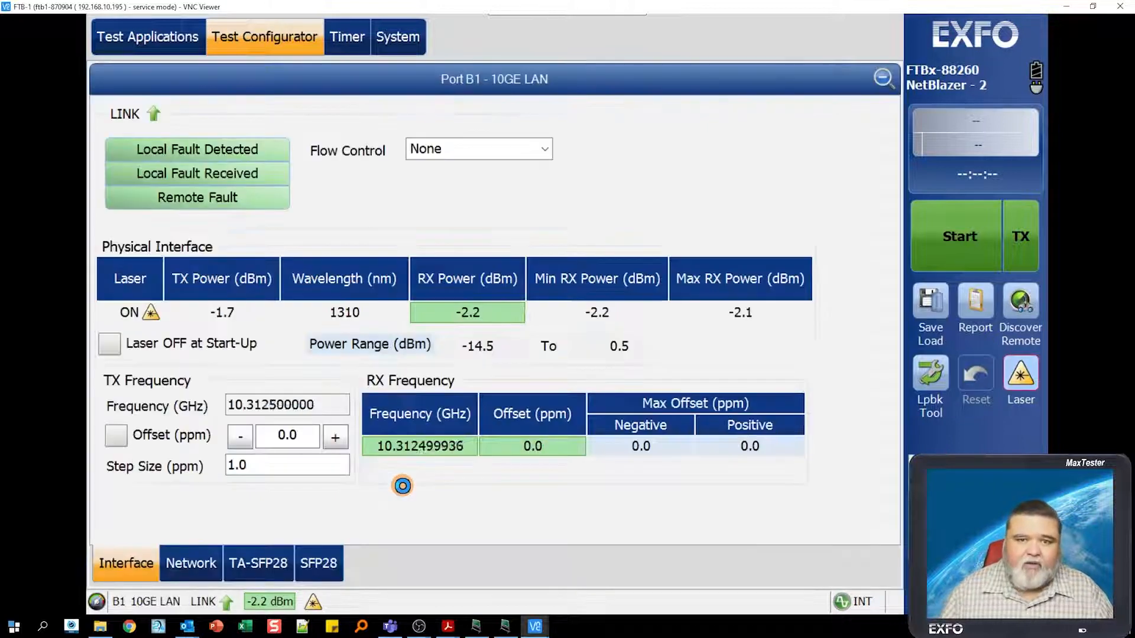
{"action": "left_click", "coordinate": [319, 562]}
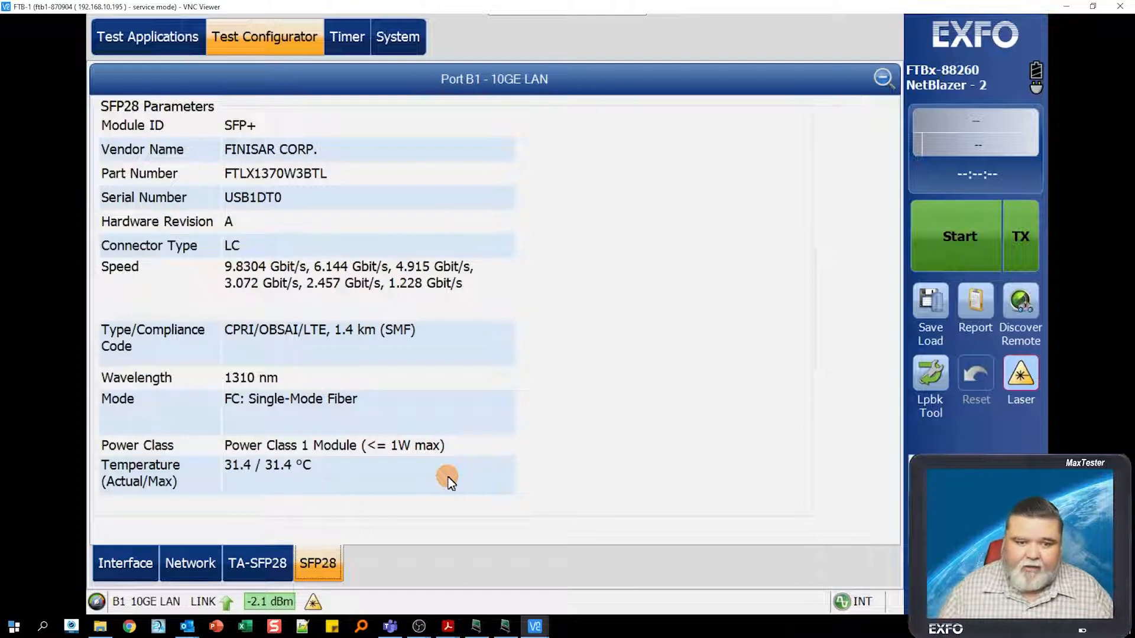
{"action": "mouse_move", "coordinate": [577, 265]}
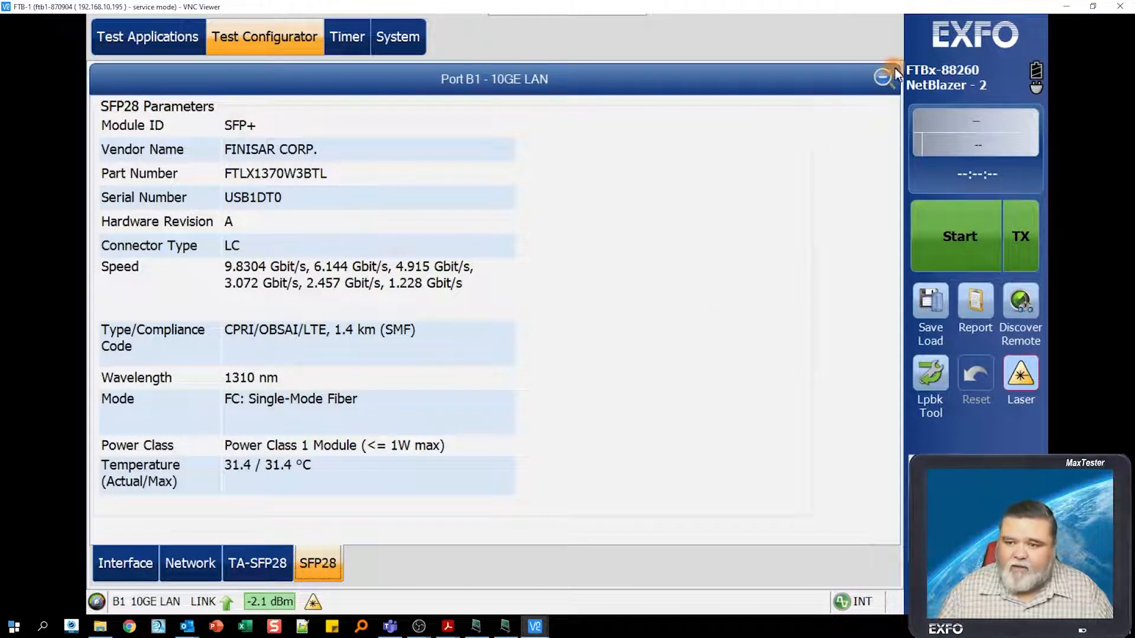
{"action": "left_click", "coordinate": [884, 77]}
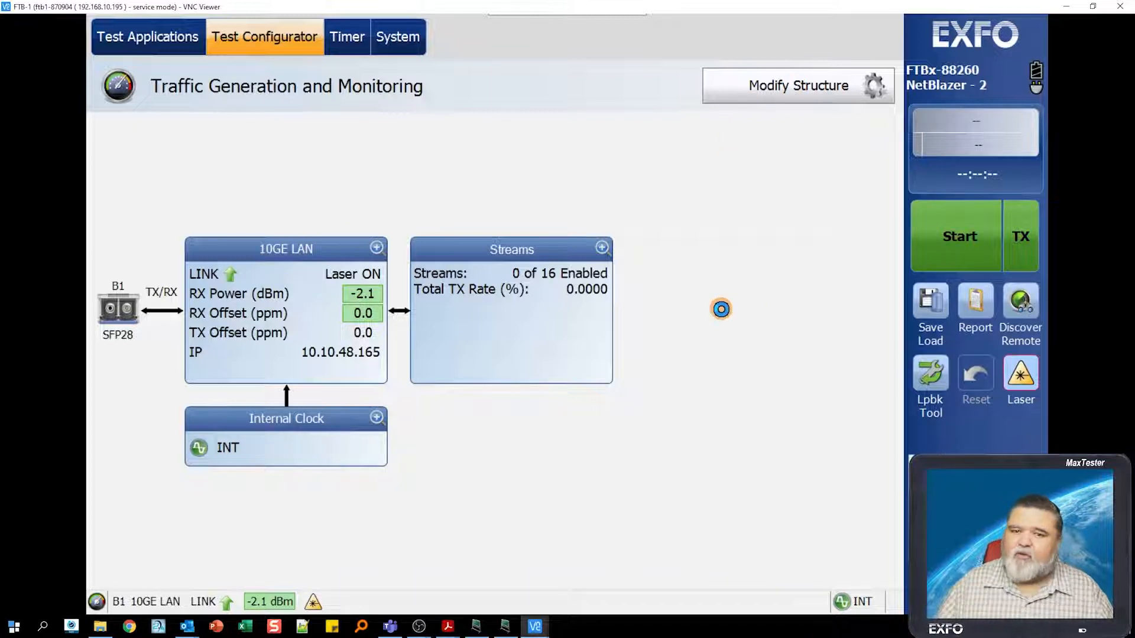
Change the test structure connector from Port B1 to Port B2 - SFP28 via Modify Structure
{"action": "left_click", "coordinate": [798, 85]}
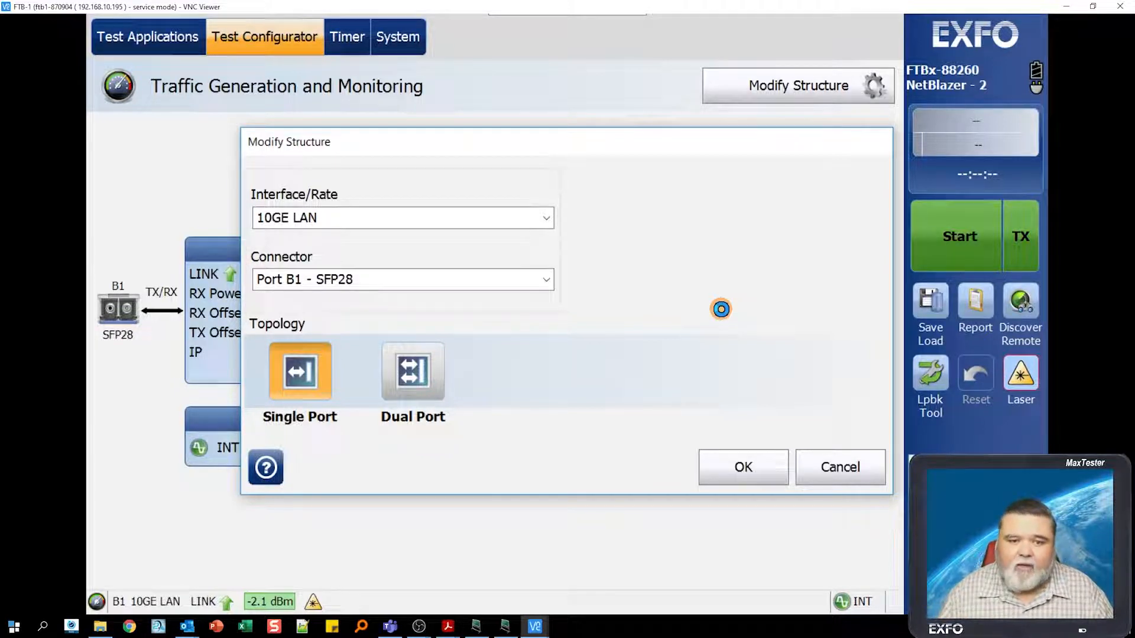
{"action": "mouse_move", "coordinate": [651, 273]}
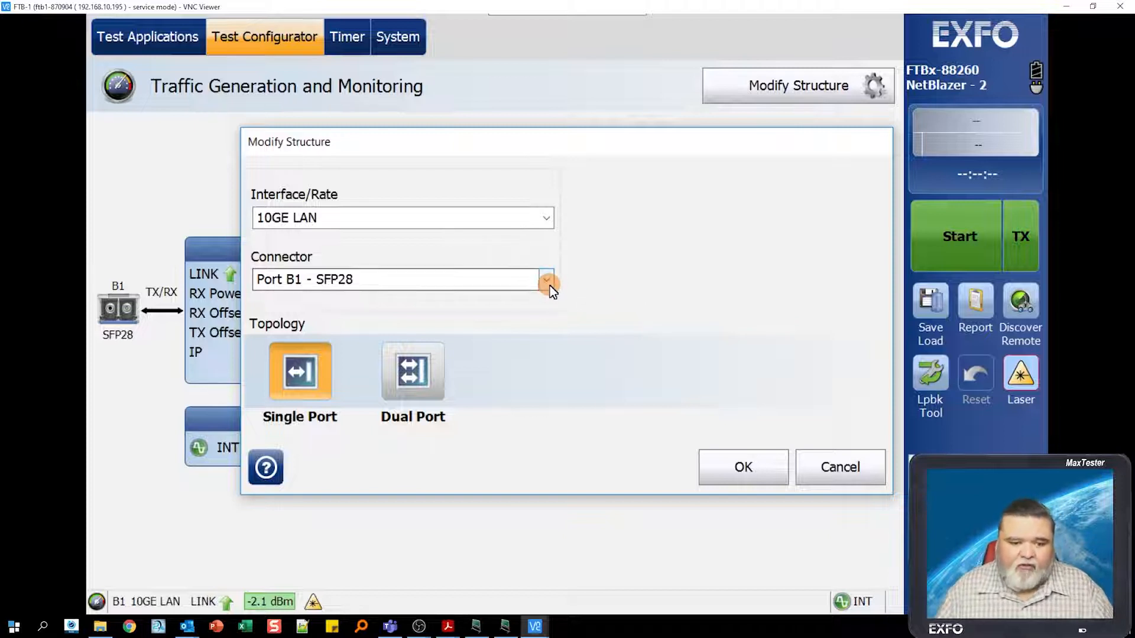
{"action": "left_click", "coordinate": [544, 279]}
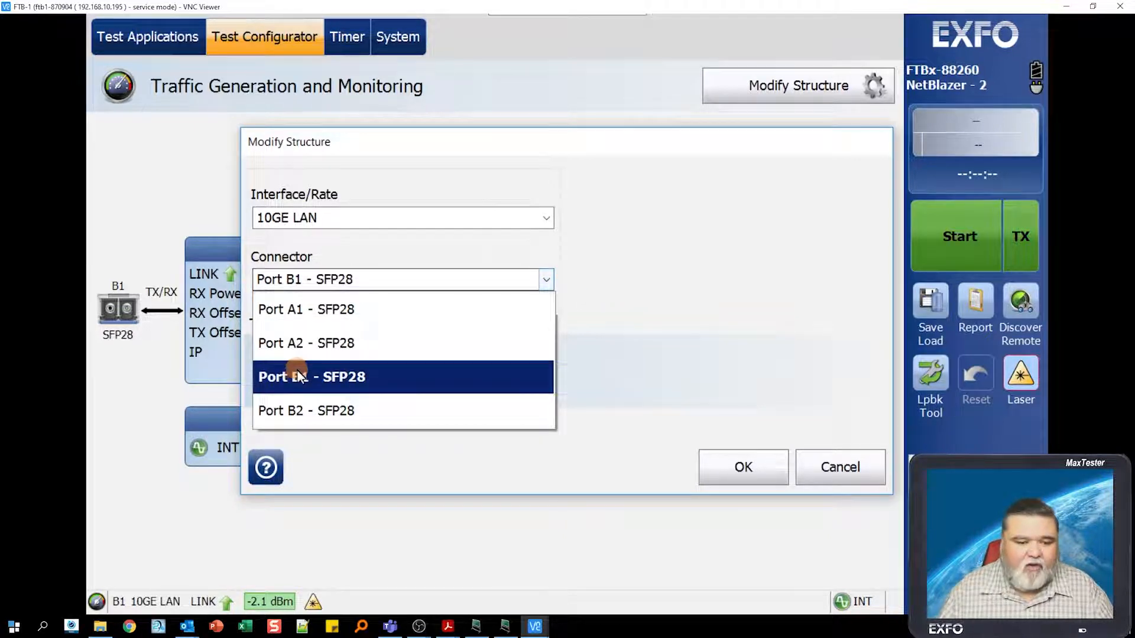
{"action": "left_click", "coordinate": [308, 412]}
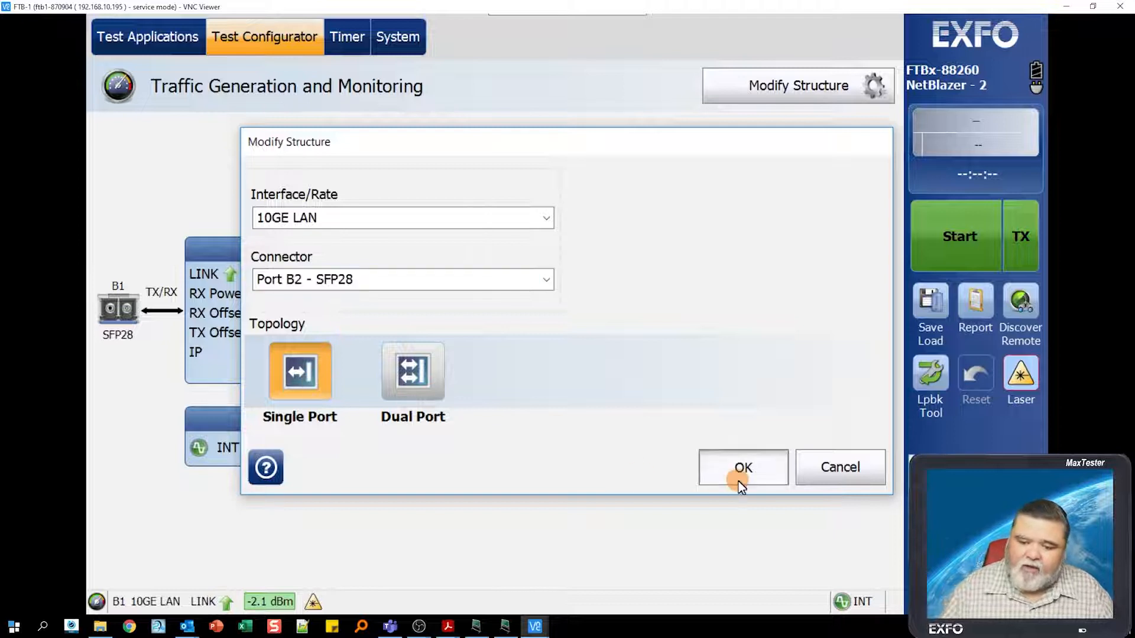
{"action": "left_click", "coordinate": [742, 468]}
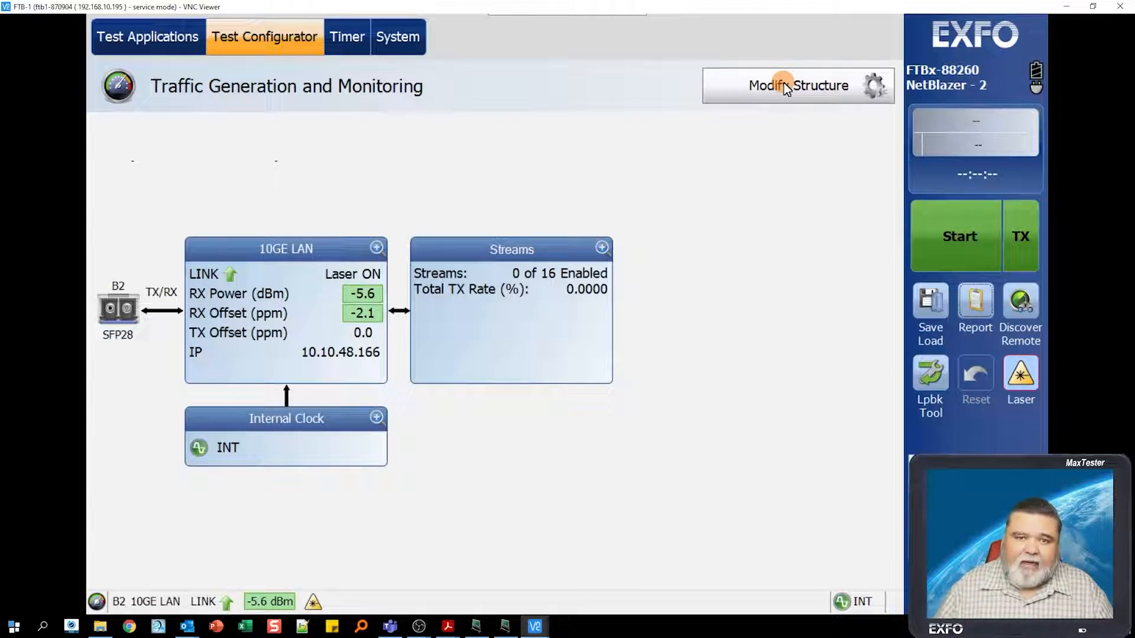
{"action": "mouse_move", "coordinate": [258, 601]}
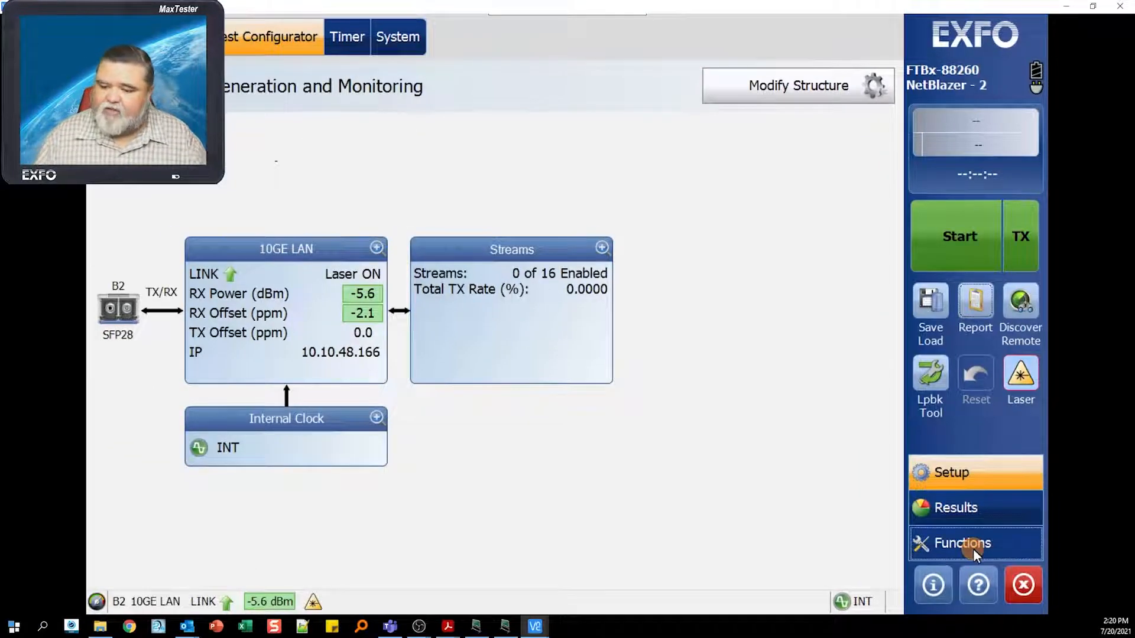
Run Traffic Scan under Functions to discover the flow with S-VLAN 101 and C-VLAN 202
{"action": "left_click", "coordinate": [961, 543]}
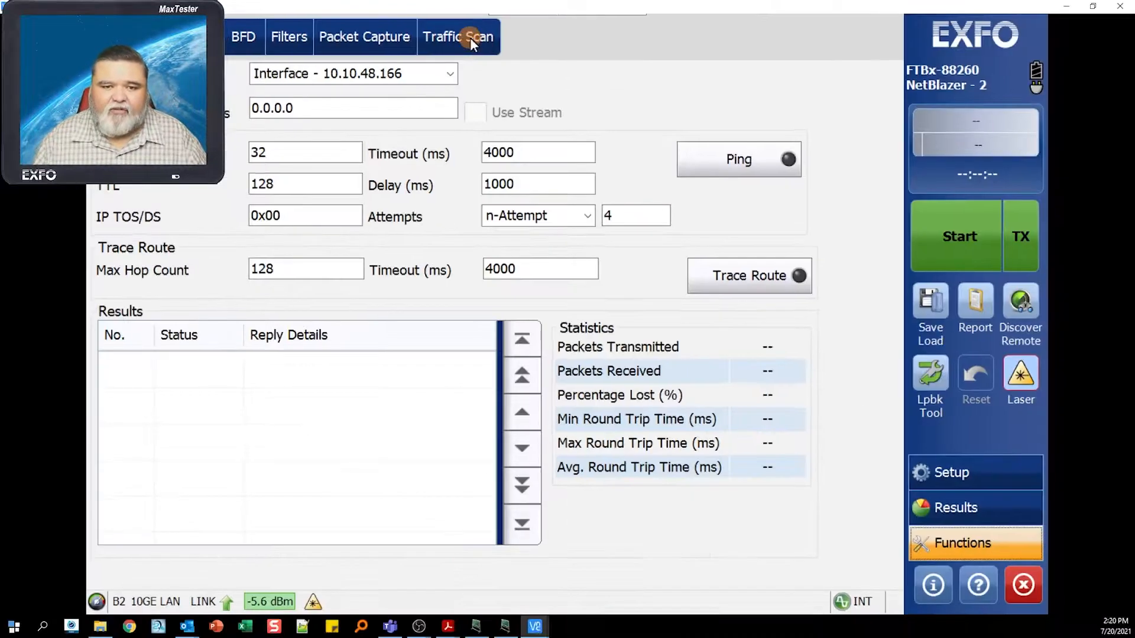
{"action": "left_click", "coordinate": [460, 36]}
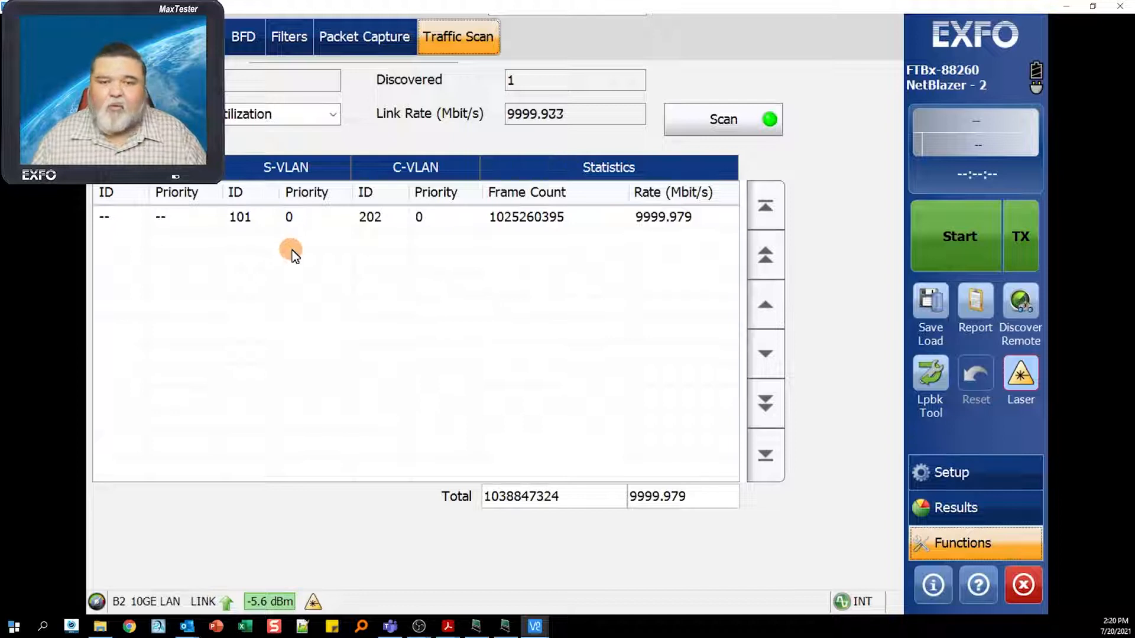
{"action": "mouse_move", "coordinate": [399, 188]}
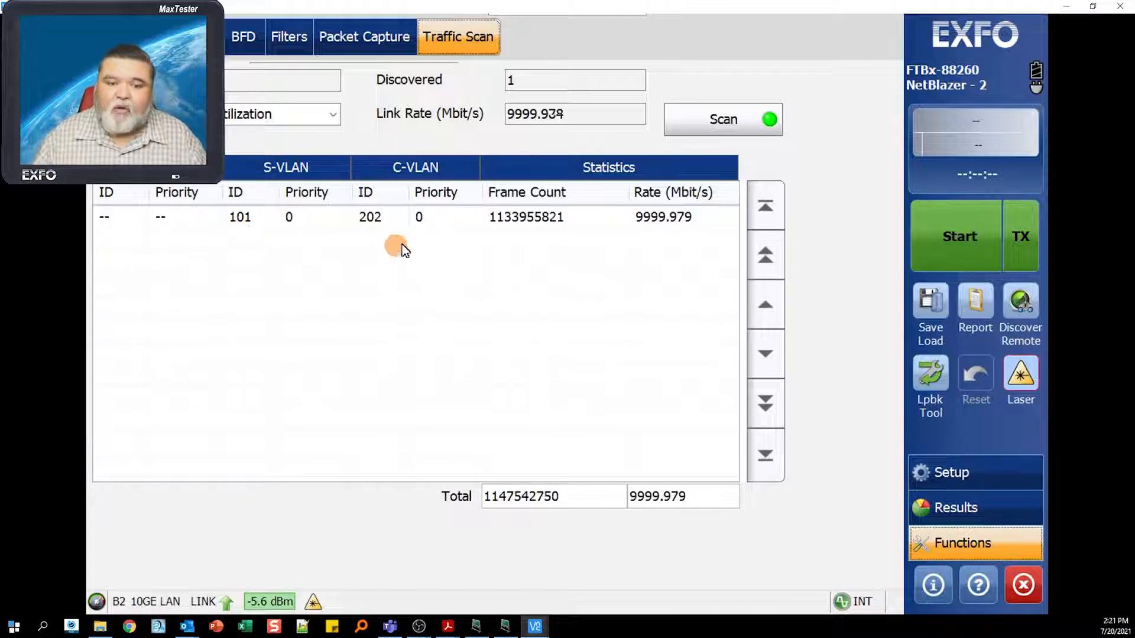
{"action": "mouse_move", "coordinate": [409, 255]}
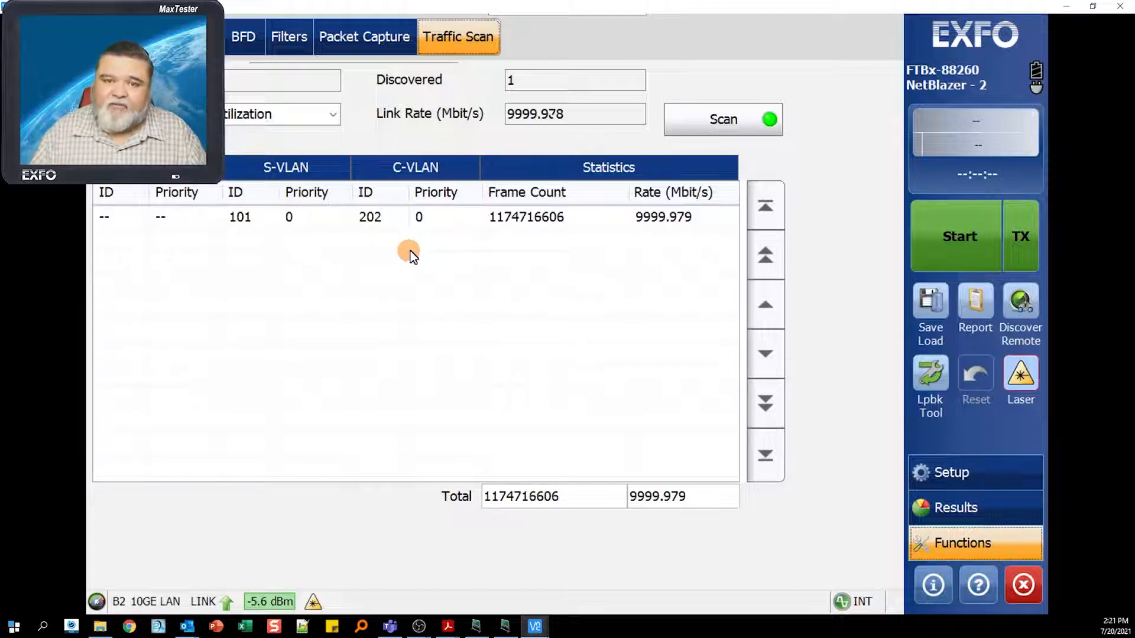
{"action": "mouse_move", "coordinate": [422, 281]}
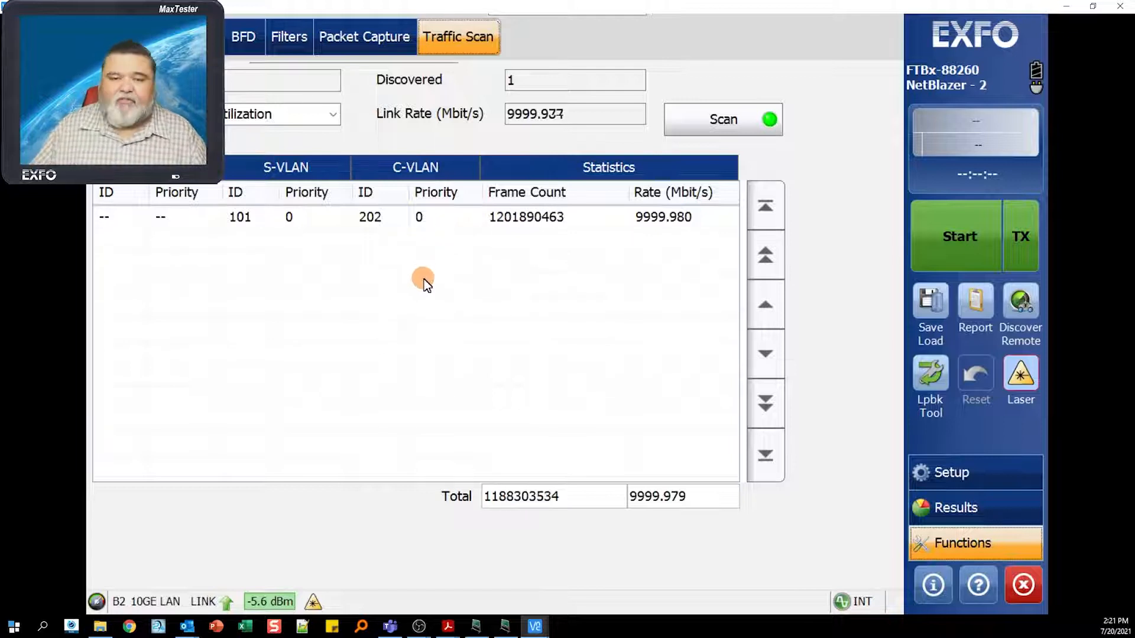